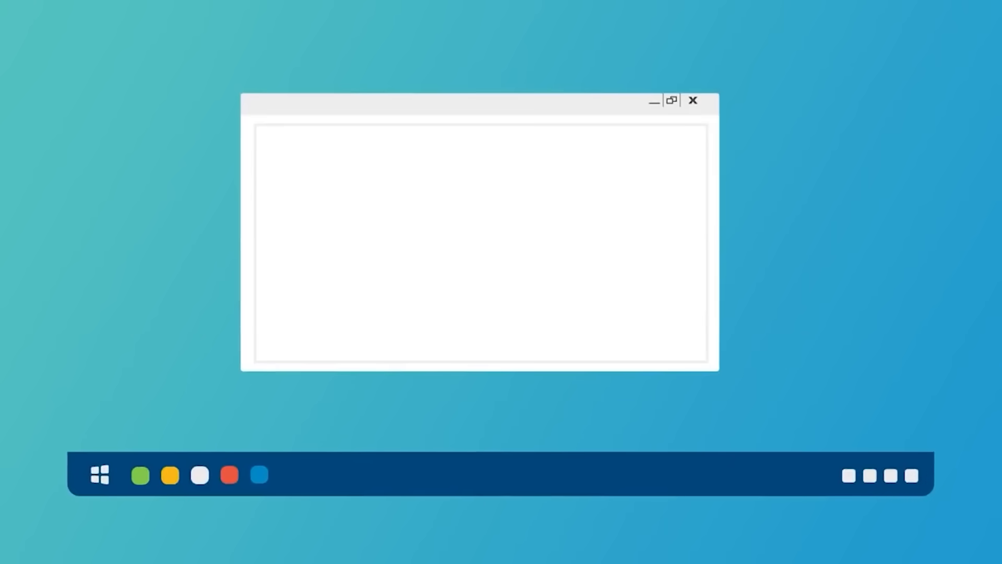
left_click(671, 100)
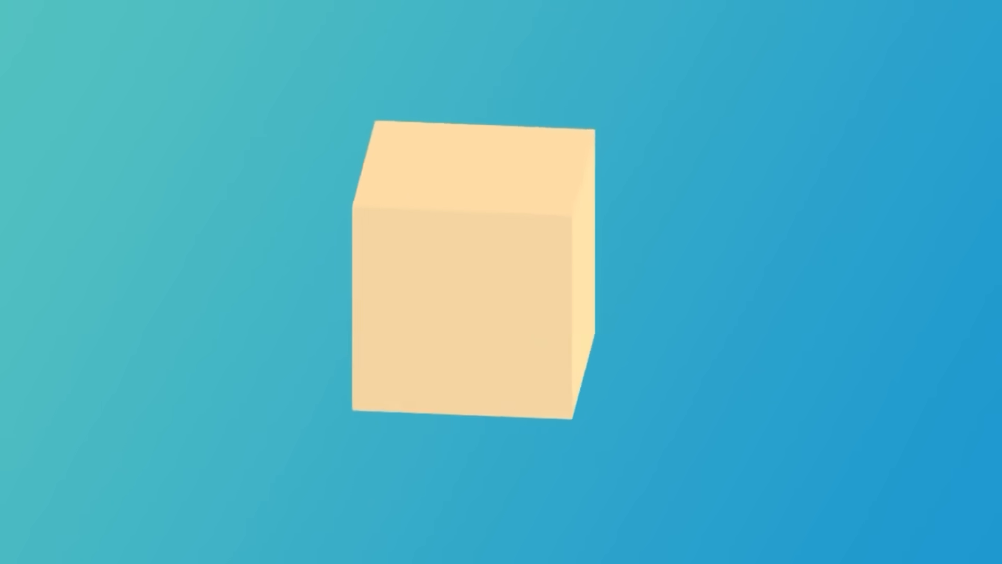